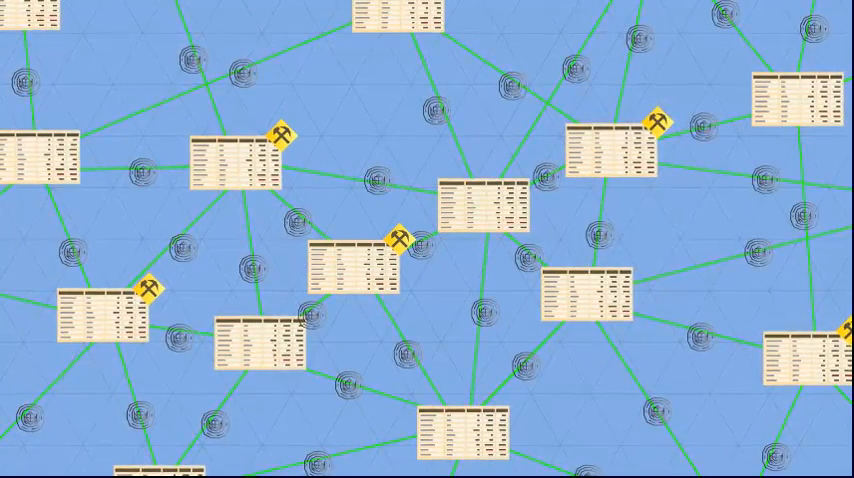
scroll(down, 3)
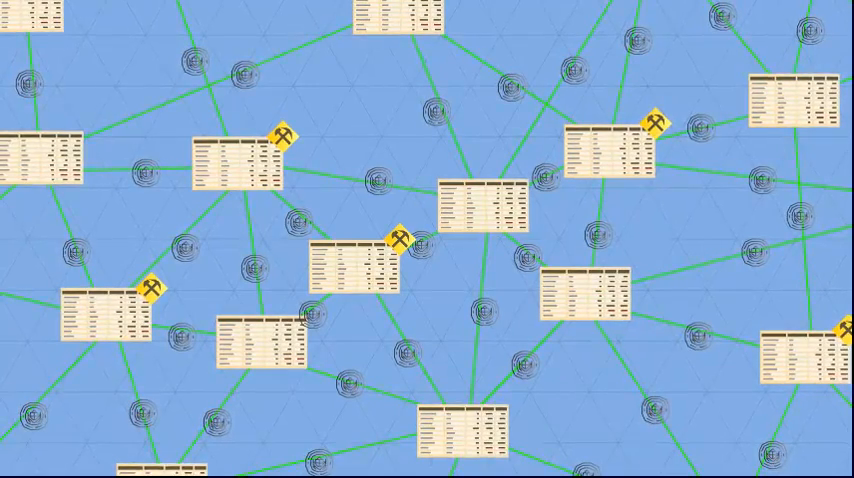